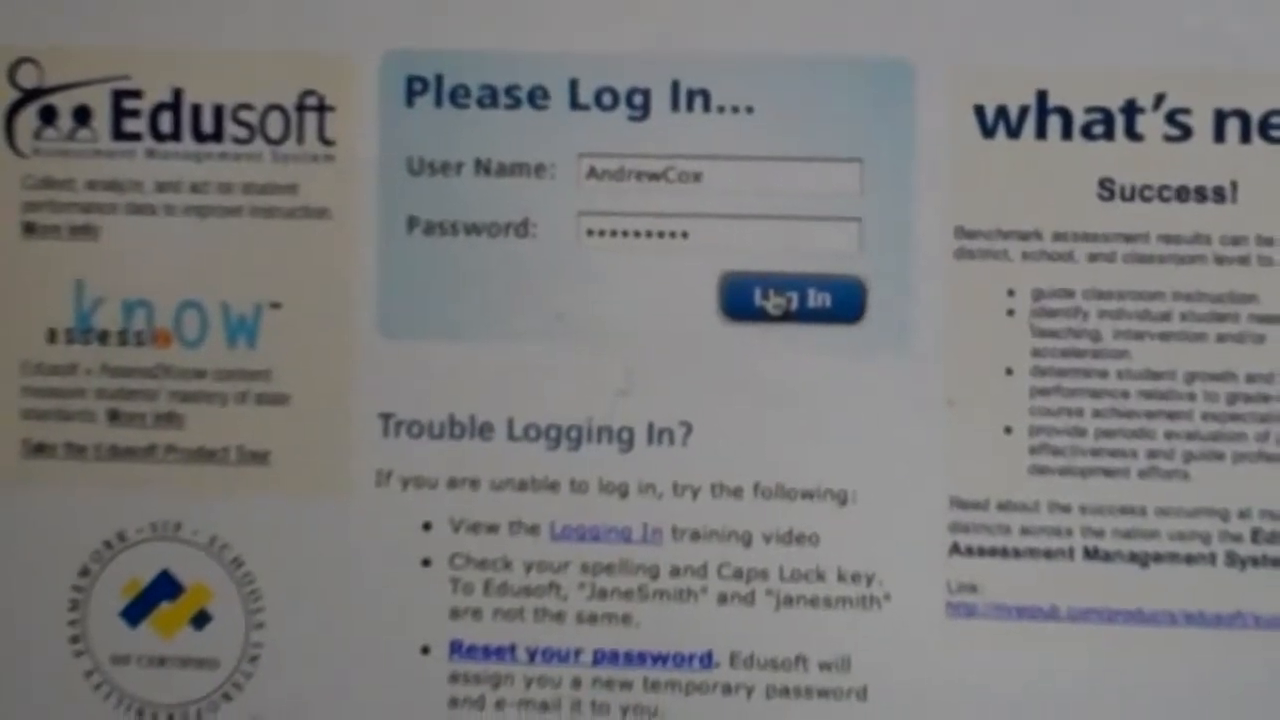
# Sign in to Edusoft with the entered user name and password.
pyautogui.click(790, 298)
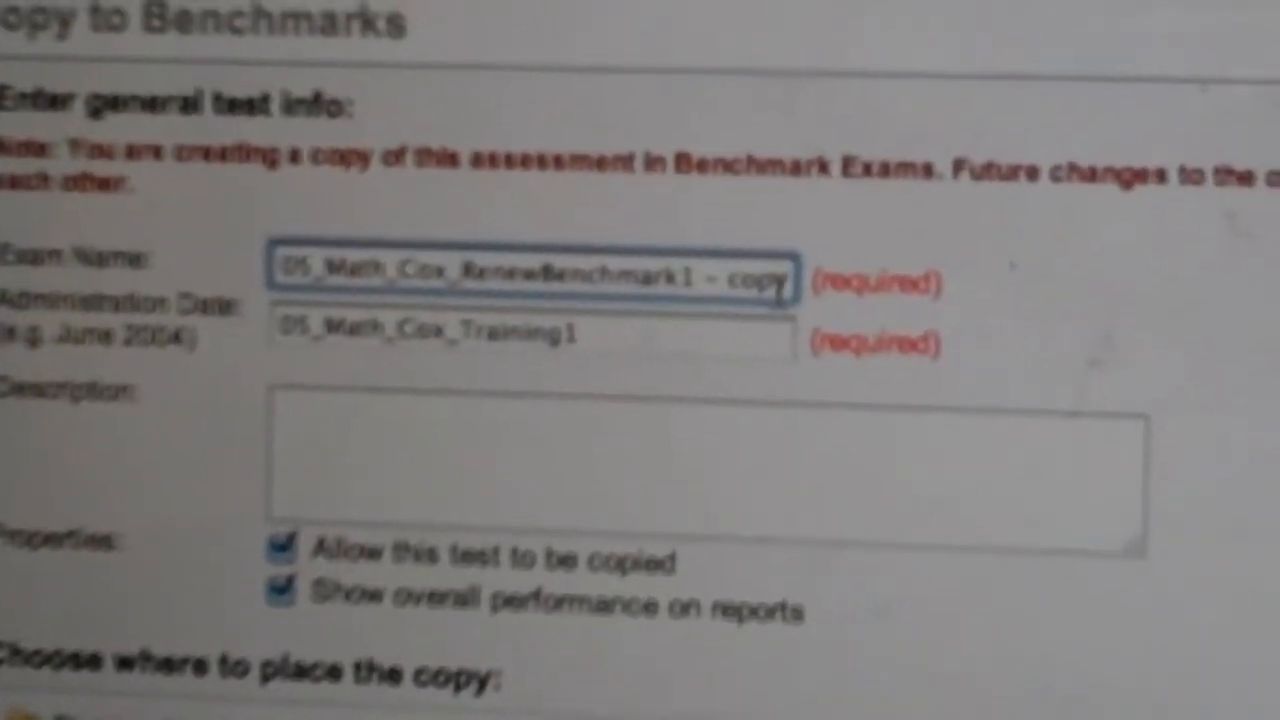
# Remove the ' - copy' suffix from the Exam Name in the Copy to Benchmarks form.
pyautogui.press('Backspace')
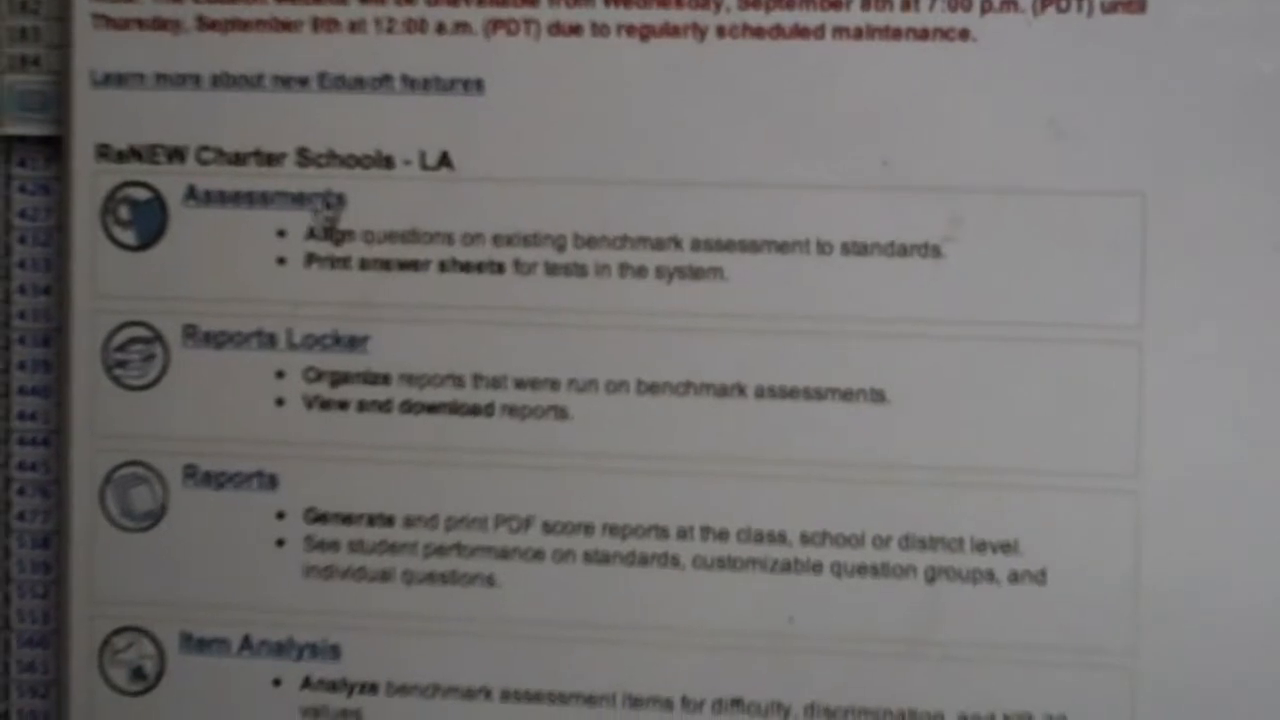
# Show the Assessments area with the Training folder listing the copied math benchmark.
pyautogui.click(254, 198)
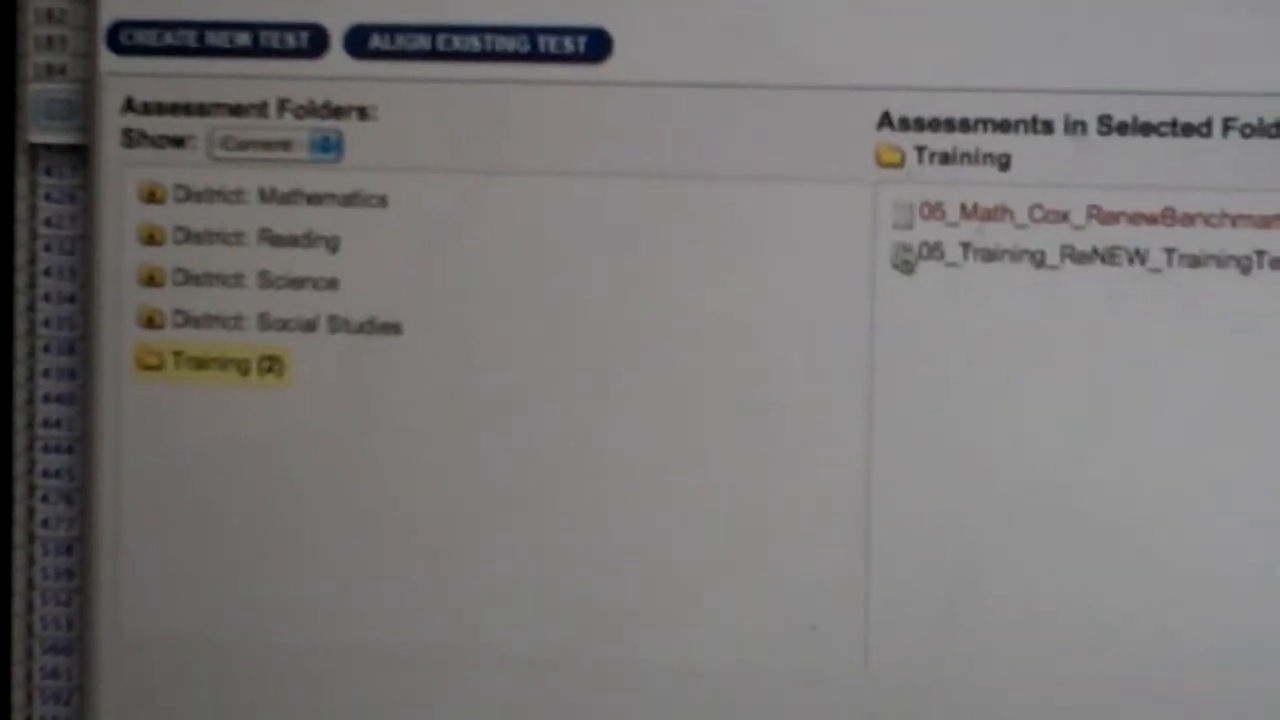